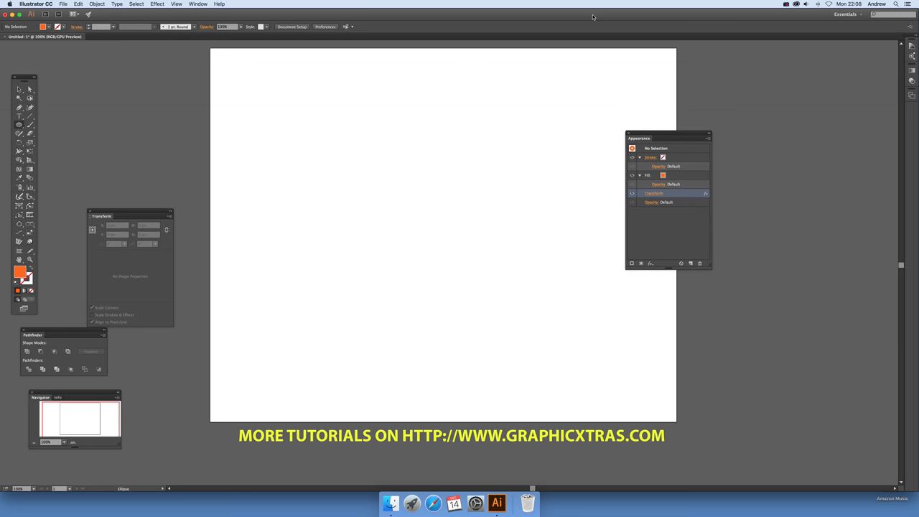
pyautogui.moveTo(288, 18)
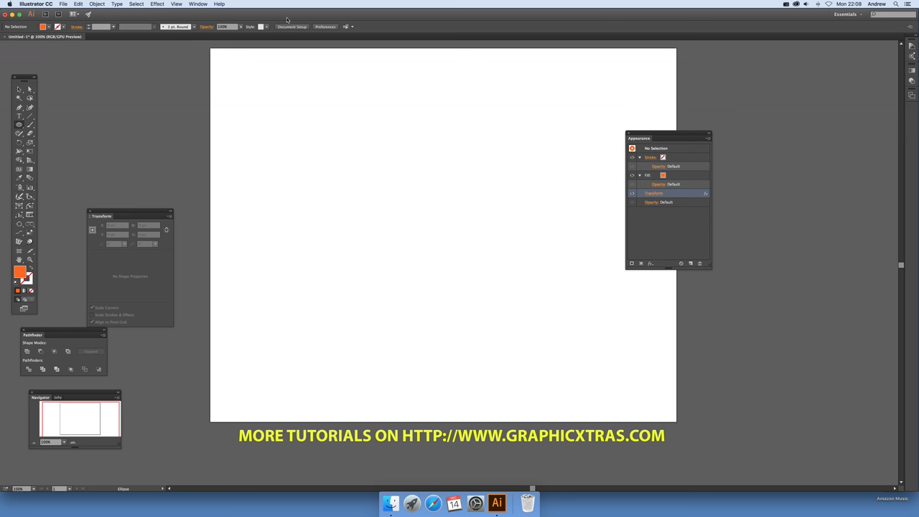
pyautogui.moveTo(17, 151)
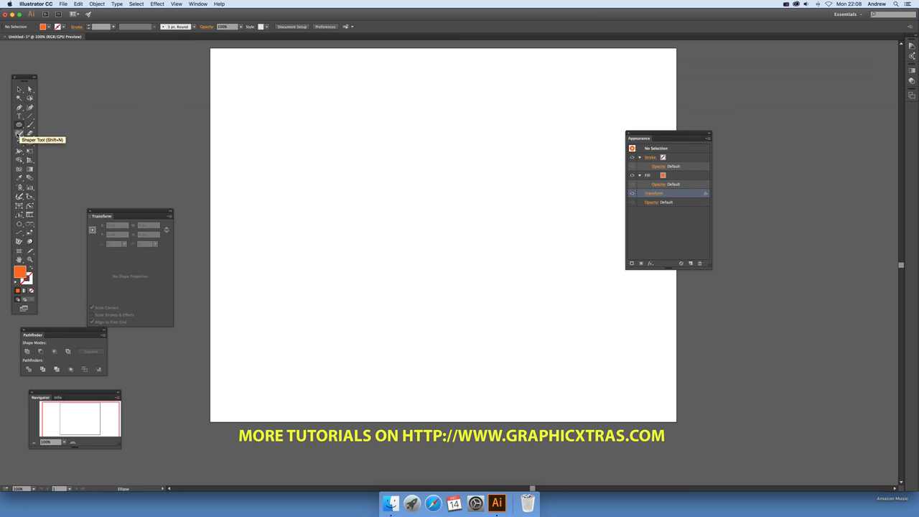
pyautogui.moveTo(322, 118)
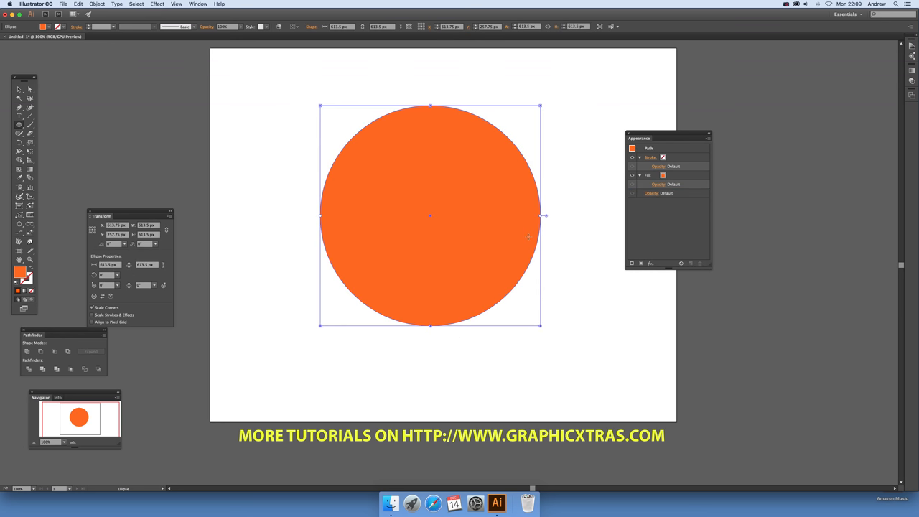
pyautogui.moveTo(546, 218)
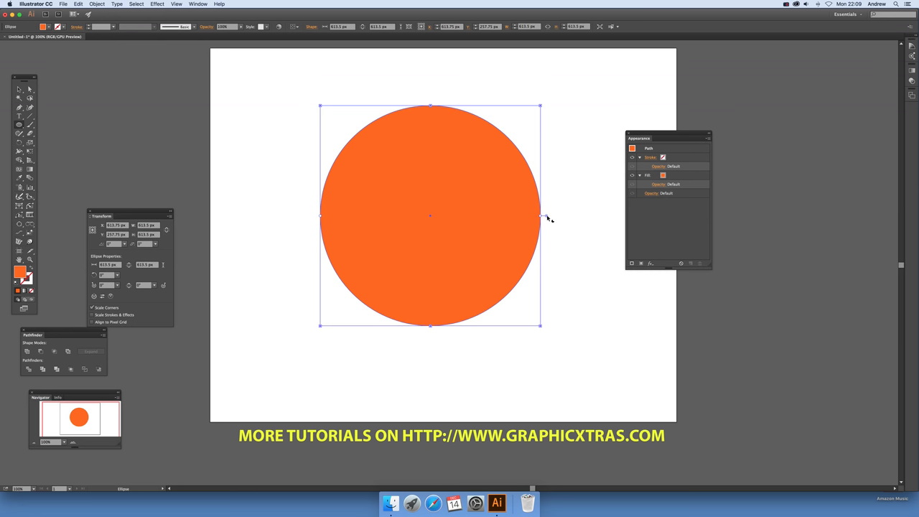
# Step: Drag the ellipse pie widget to cut the orange circle down to a narrow wedge
pyautogui.moveTo(548, 219); pyautogui.dragTo(539, 255)
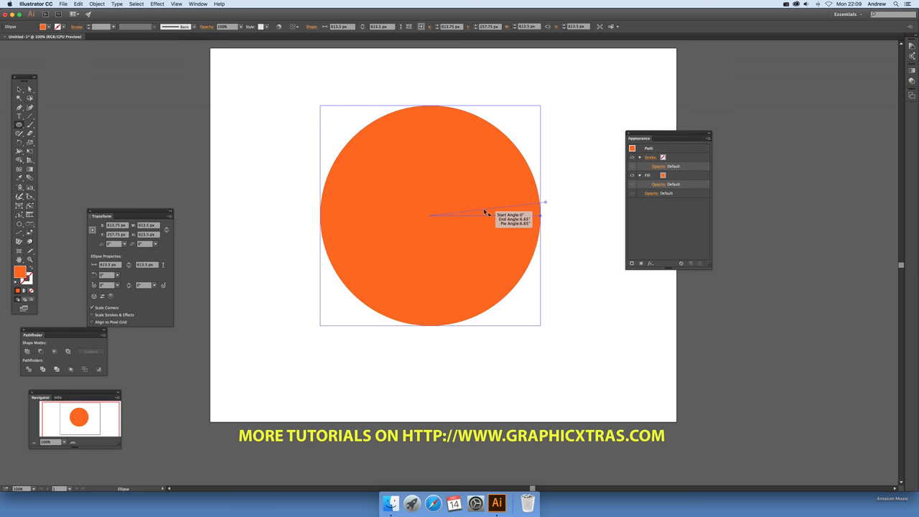
pyautogui.moveTo(489, 213); pyautogui.dragTo(548, 214)
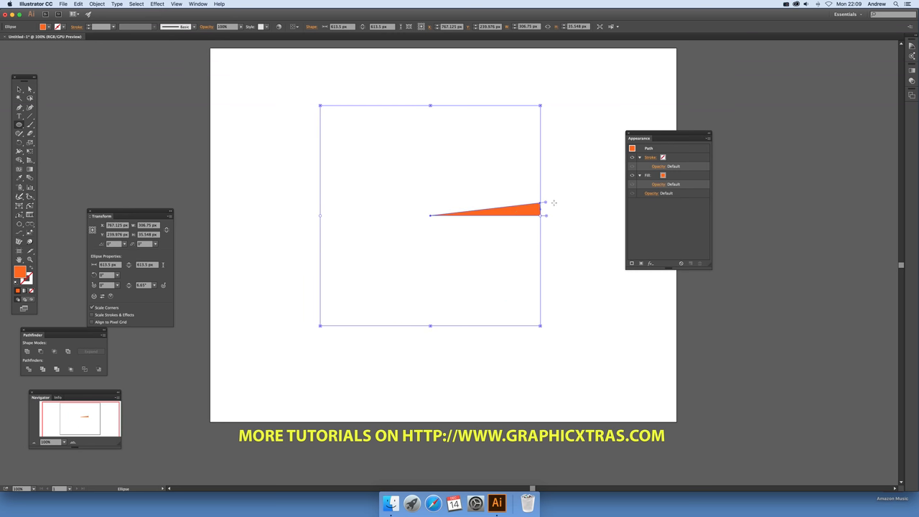
pyautogui.moveTo(448, 197)
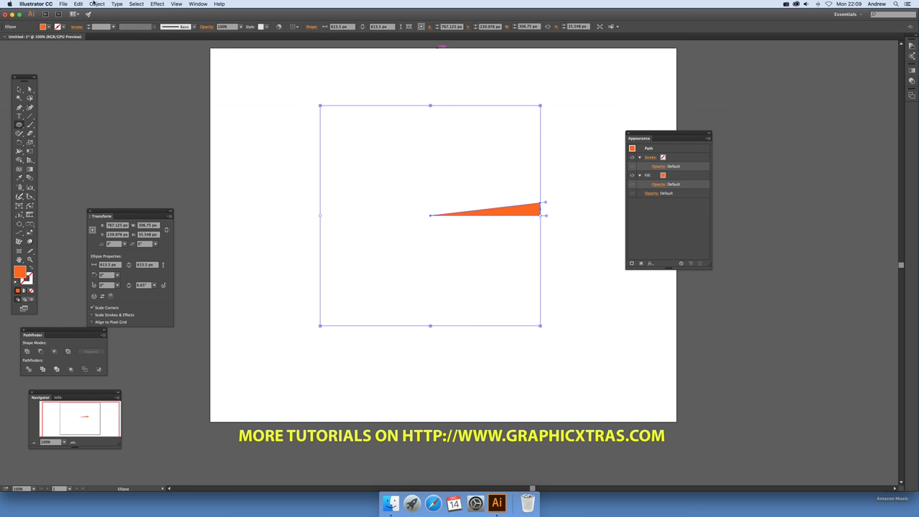
# Step: Add a Transform effect (Effect > Distort & Transform) rotating the wedge with 40 copies, dialog set beside the artwork
pyautogui.click(152, 6)
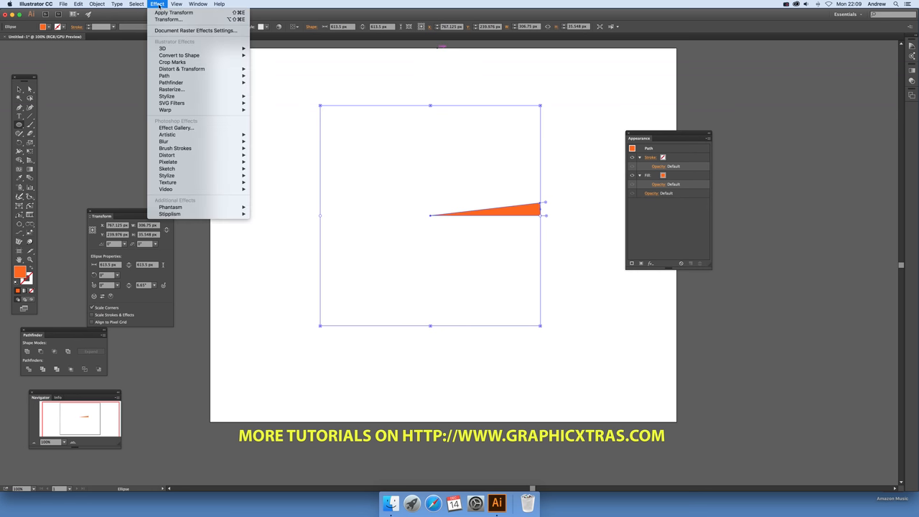
pyautogui.moveTo(184, 66)
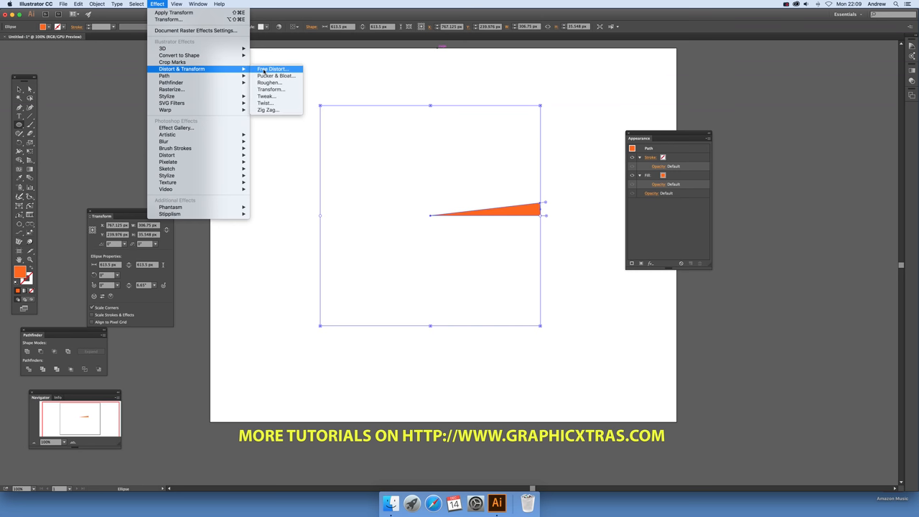
pyautogui.click(270, 89)
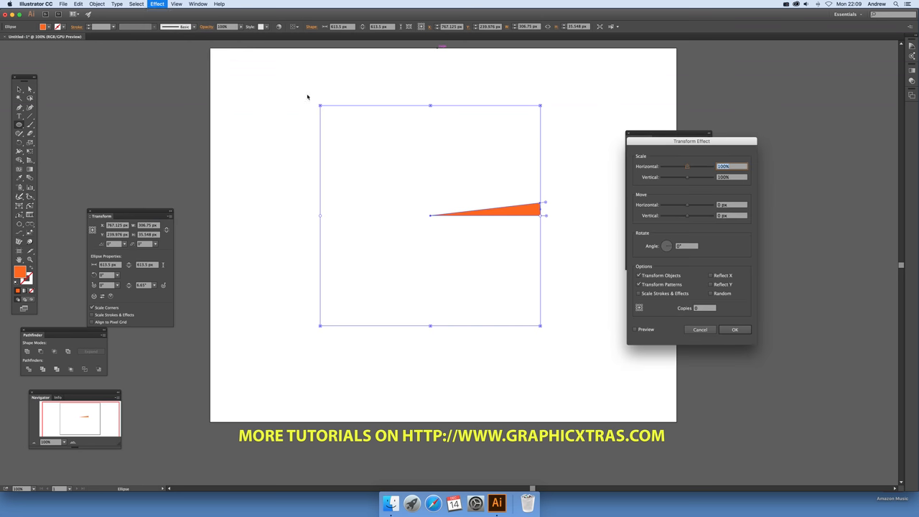
pyautogui.moveTo(691, 140); pyautogui.dragTo(600, 123)
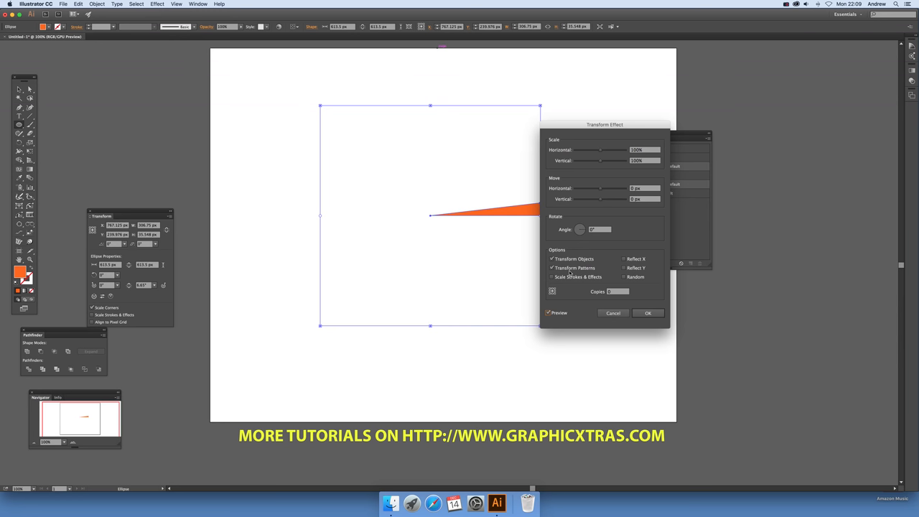
pyautogui.moveTo(605, 124); pyautogui.dragTo(622, 119)
pyautogui.write('5')
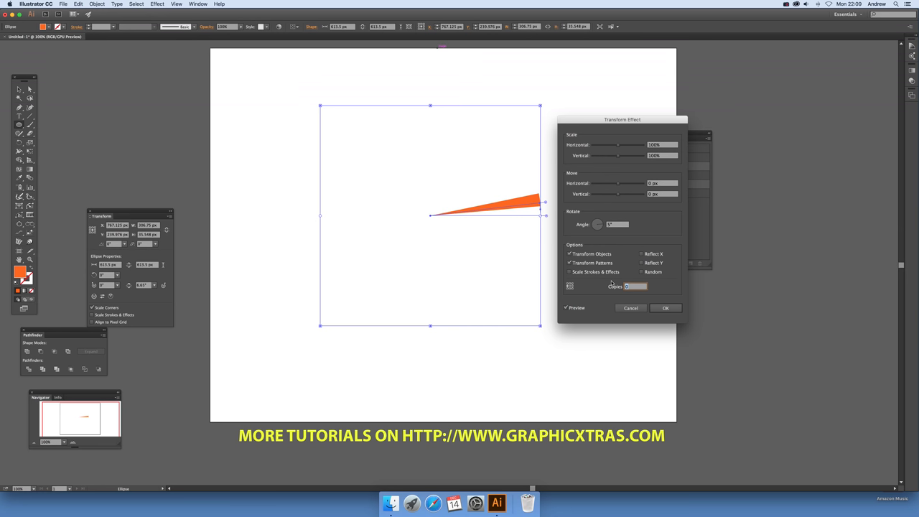
pyautogui.write('40')
pyautogui.click(617, 224)
pyautogui.write('12')
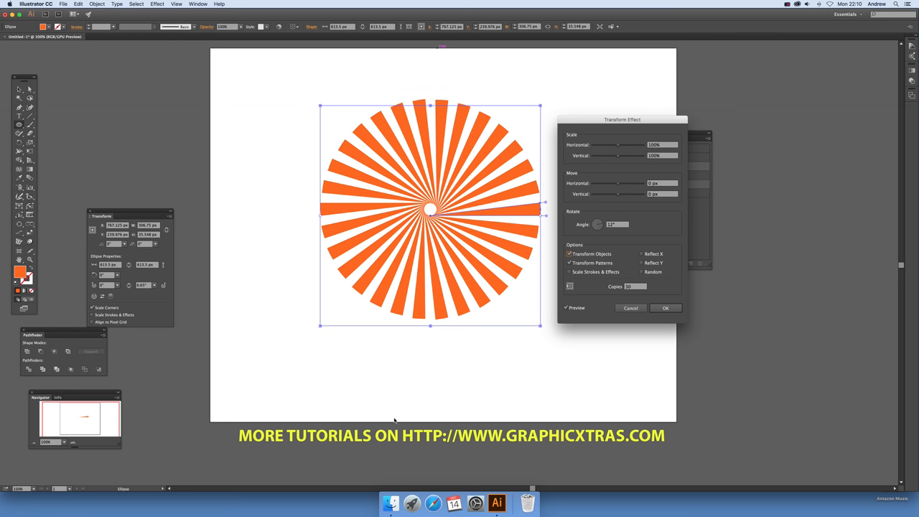
# Step: Offset the copies with the Move Horizontal slider so the rays swirl around a hollow centre
pyautogui.click(657, 184)
pyautogui.write('8')
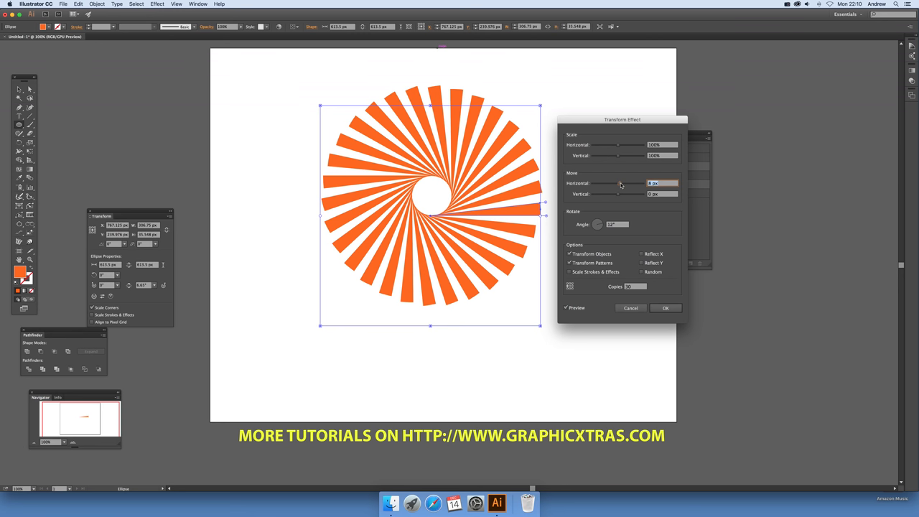
pyautogui.moveTo(621, 184); pyautogui.dragTo(626, 184)
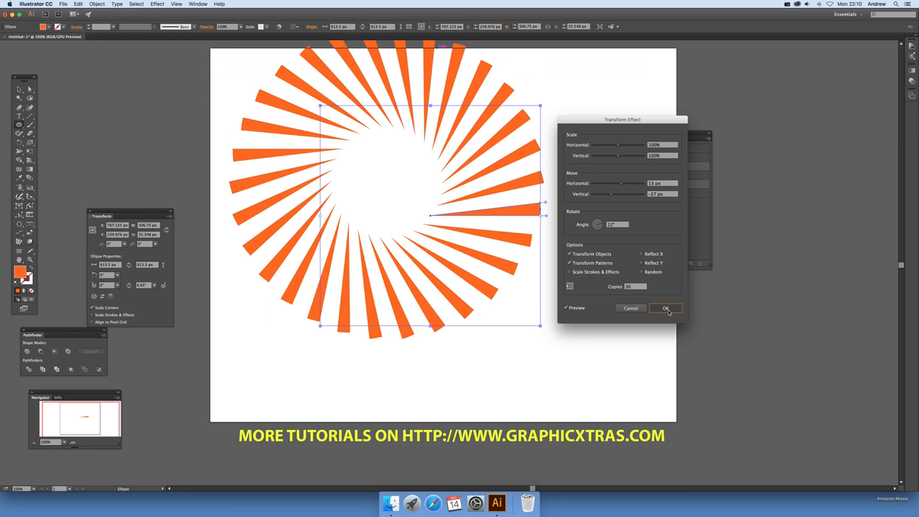
# Step: Commit the Transform effect so it appears in the Appearance panel
pyautogui.click(667, 307)
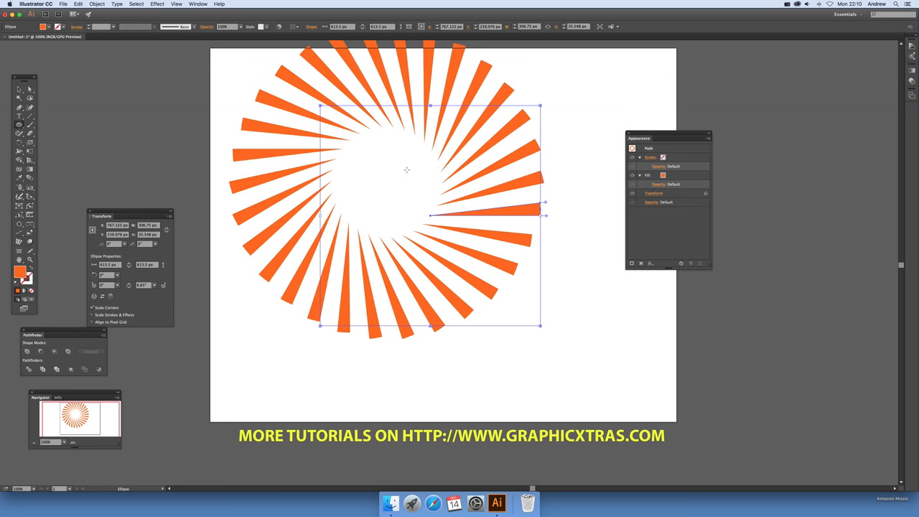
pyautogui.moveTo(410, 192)
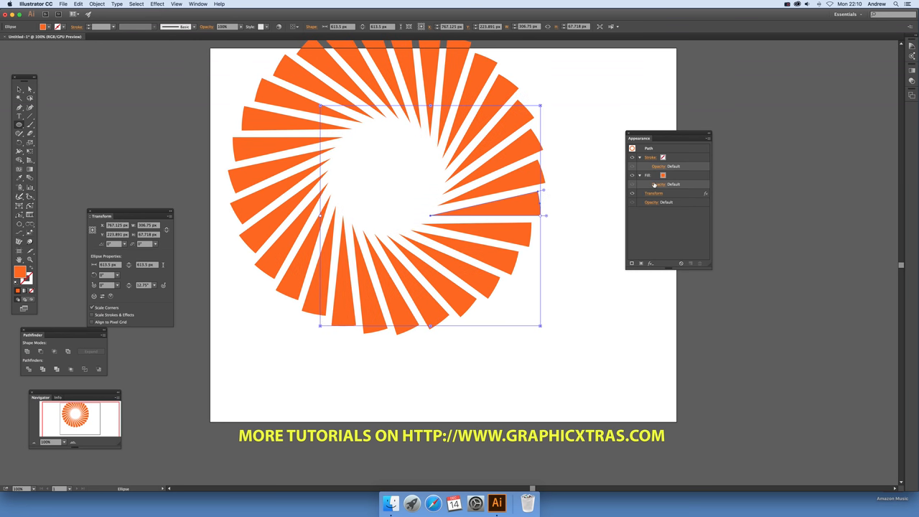
pyautogui.moveTo(652, 196)
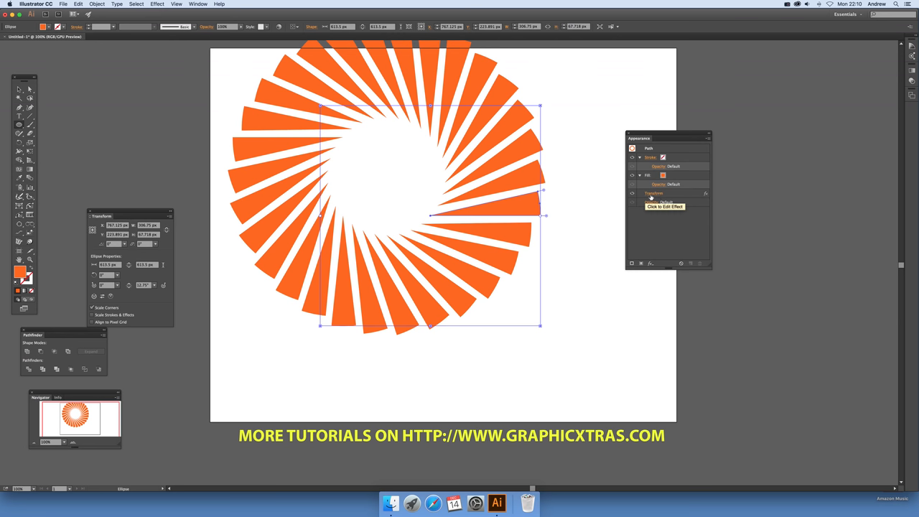
# Step: Reopen Transform from the Appearance panel, adjust Angle and Move Horizontal for an even closed circle, and confirm
pyautogui.click(653, 192)
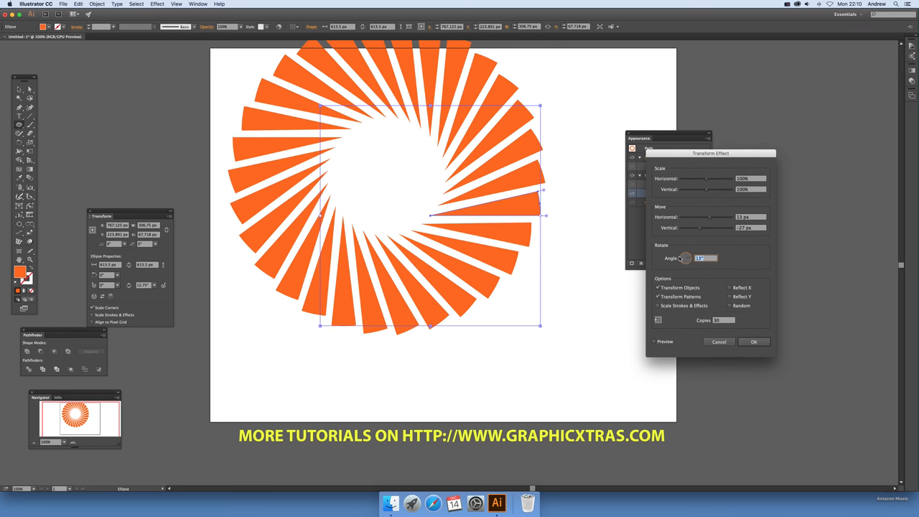
pyautogui.click(655, 342)
pyautogui.write('-18')
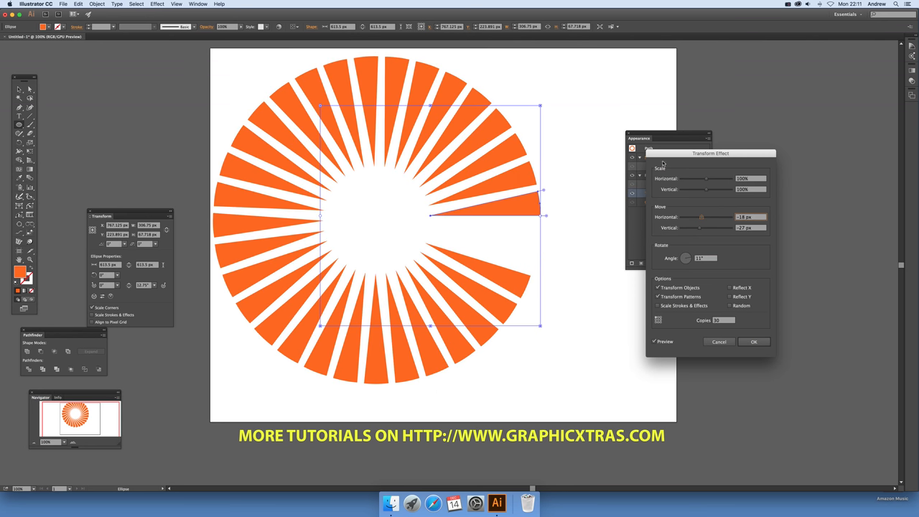
pyautogui.tripleClick(705, 259)
pyautogui.write('12')
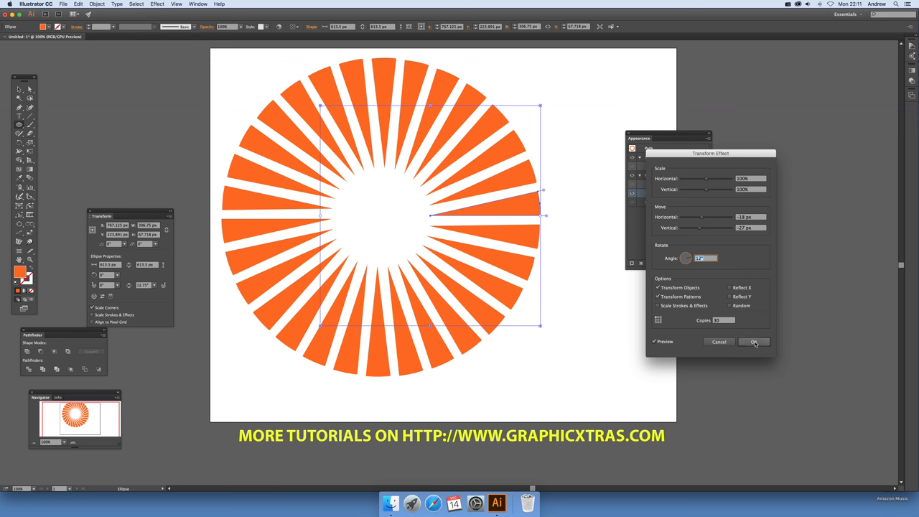
pyautogui.click(754, 342)
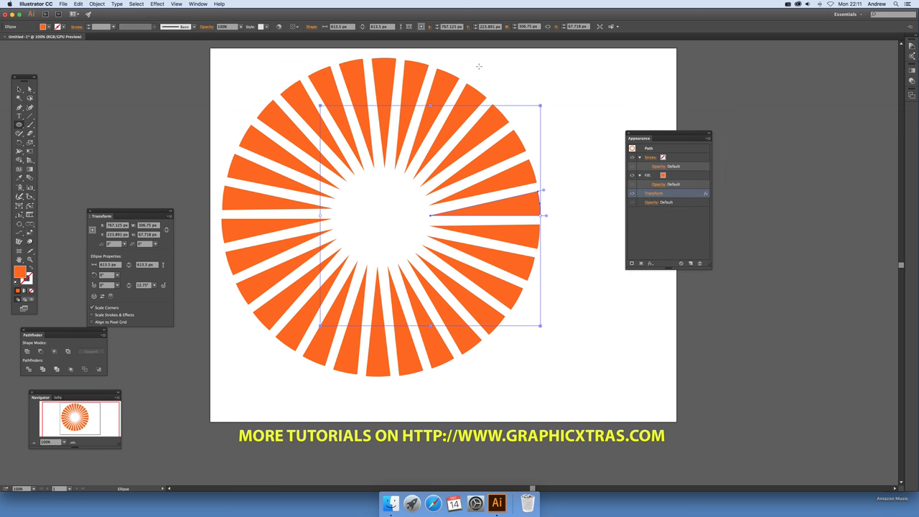